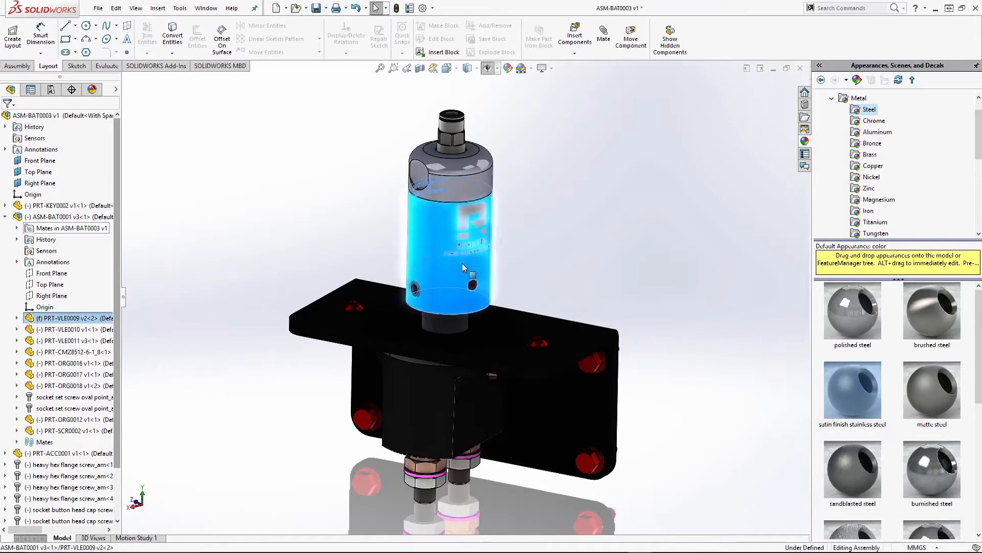
Show the context menu with appearance options for the blue cylinder PRT-VLE0009.
right_click(464, 266)
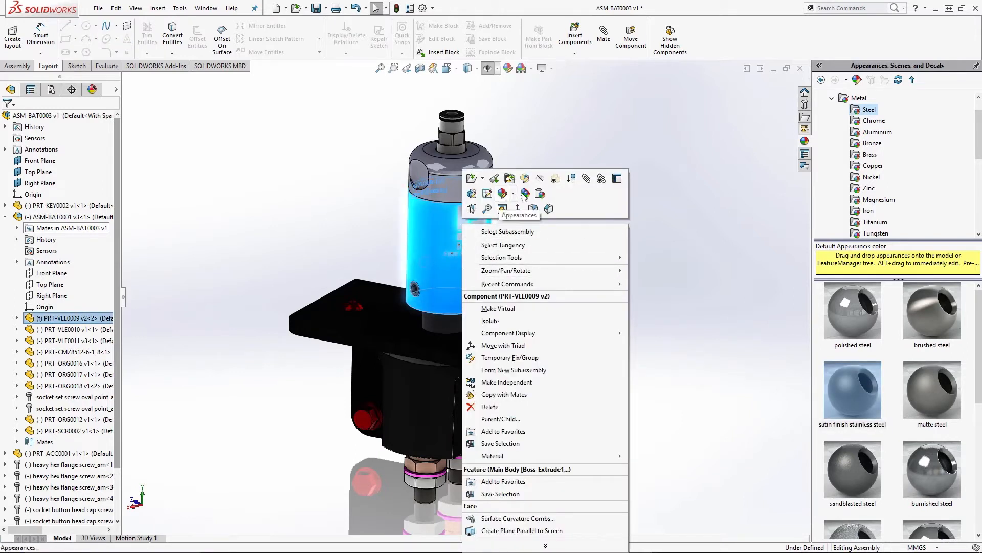